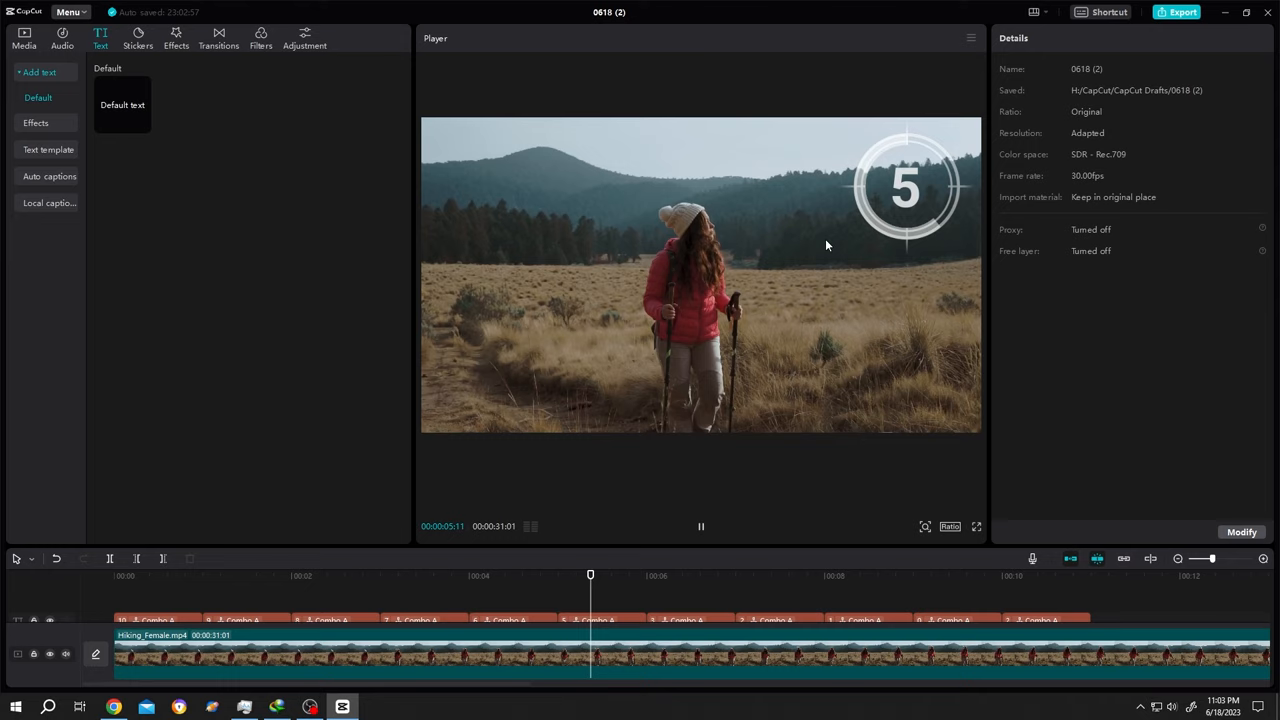
- Preview the finished countdown, then open the project holding only Hiking_Female.mp4
{"action": "left_click", "coordinate": [300, 600]}
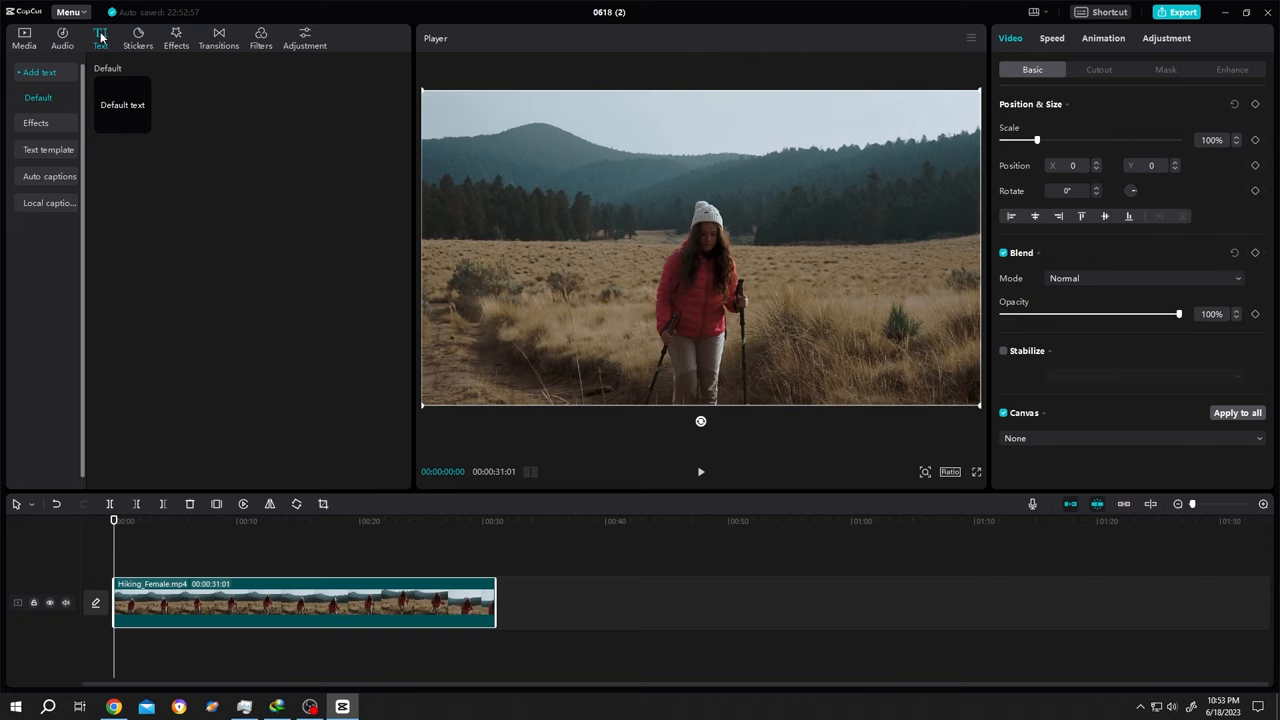
- Add a default text clip reading 10 and trim it to one second
{"action": "left_click", "coordinate": [122, 104]}
{"action": "type", "text": "10"}
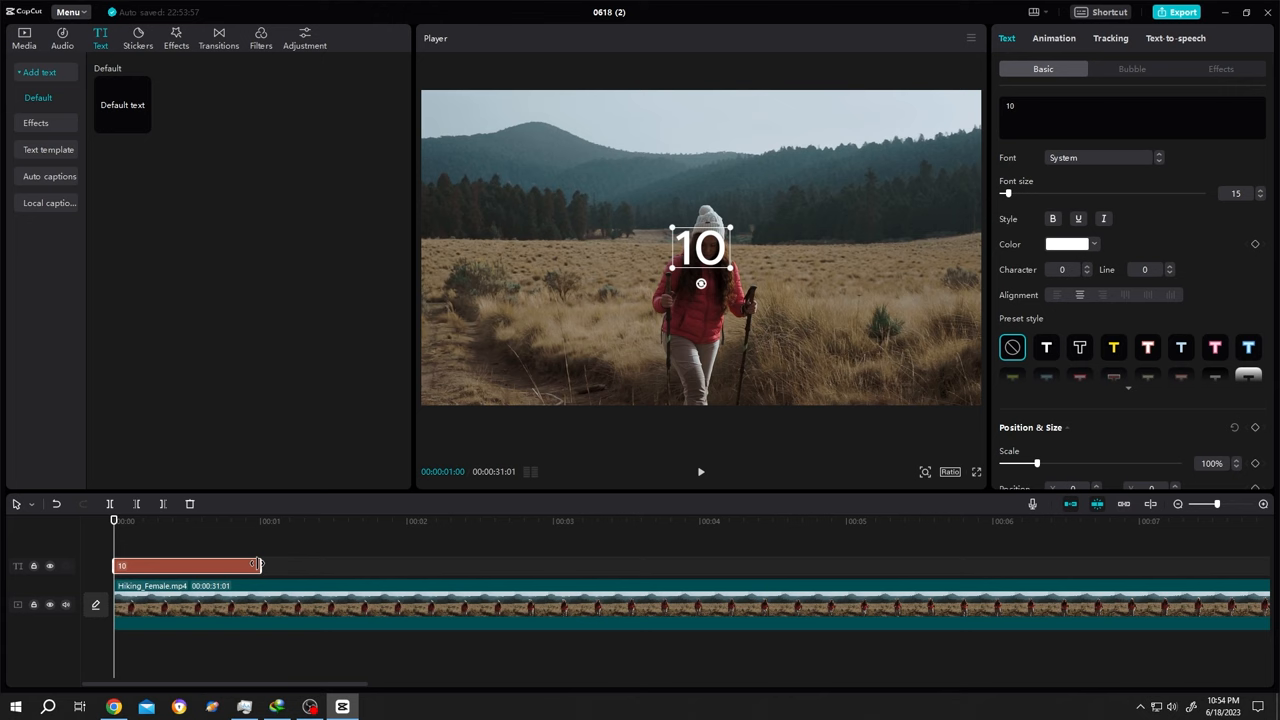
{"action": "left_click", "coordinate": [138, 37]}
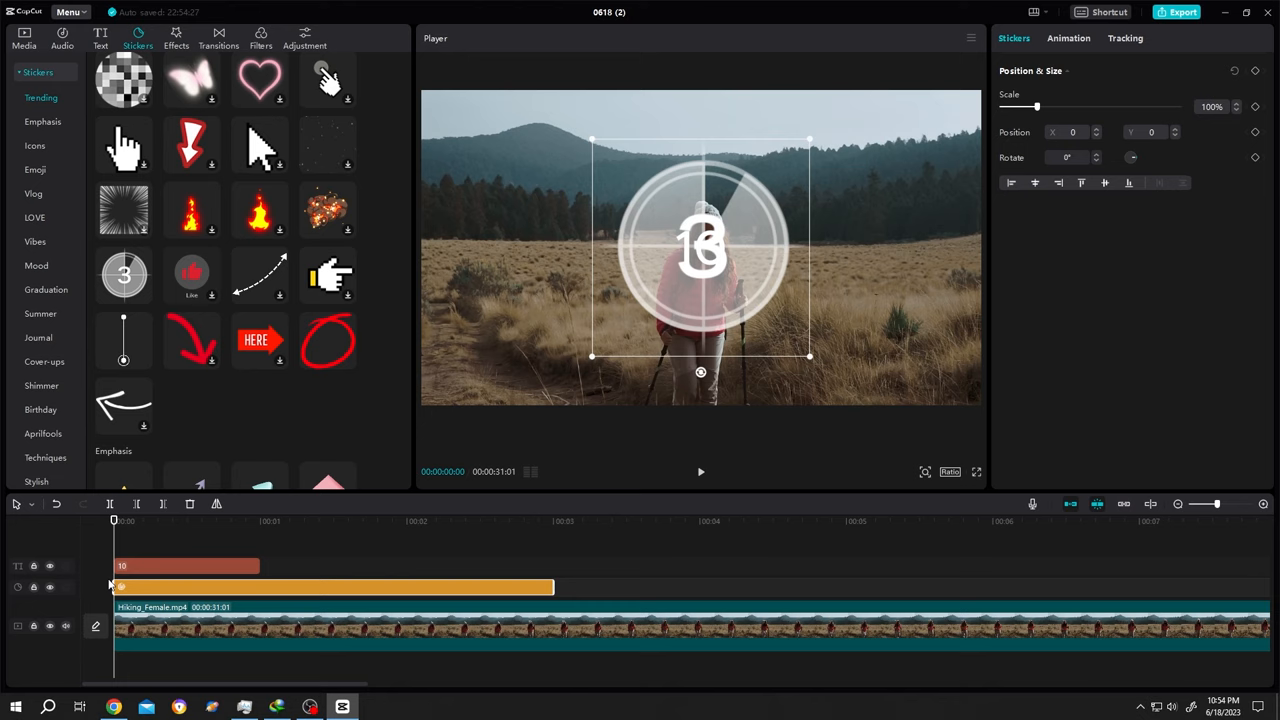
{"action": "mouse_move", "coordinate": [728, 250]}
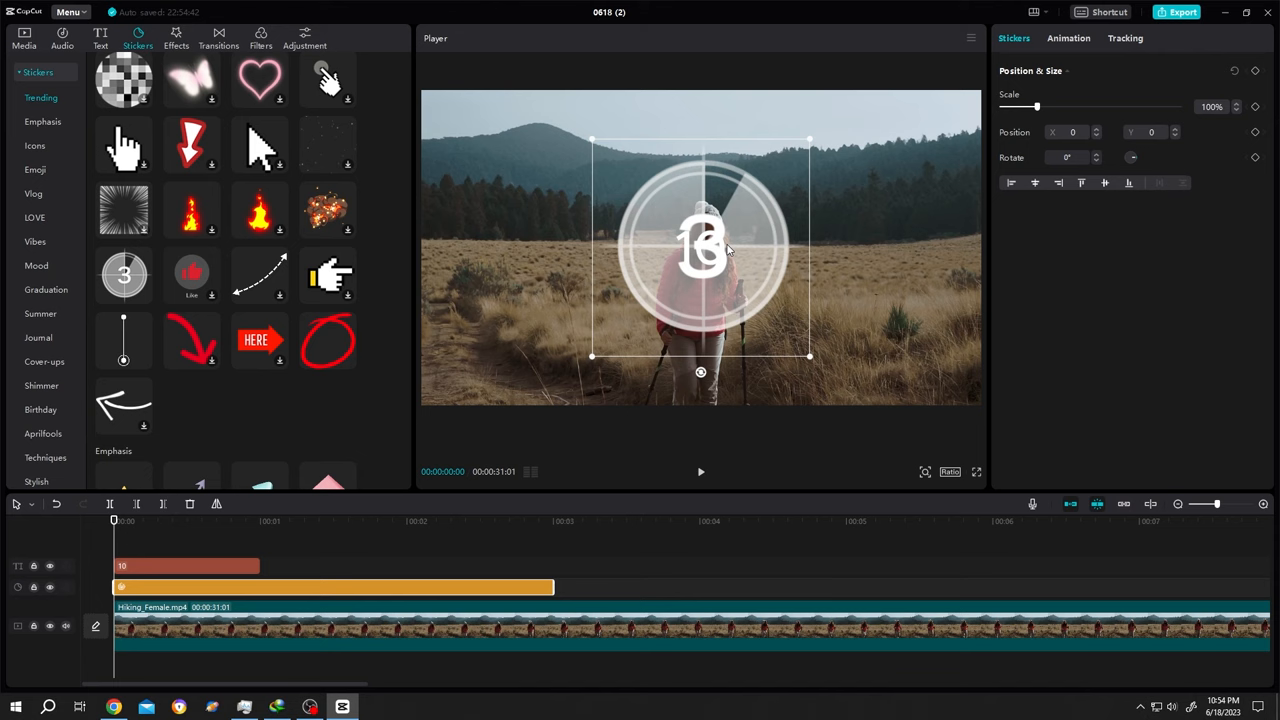
- Add the Trending countdown clock sticker to the timeline at 0:00
{"action": "left_click", "coordinate": [260, 587]}
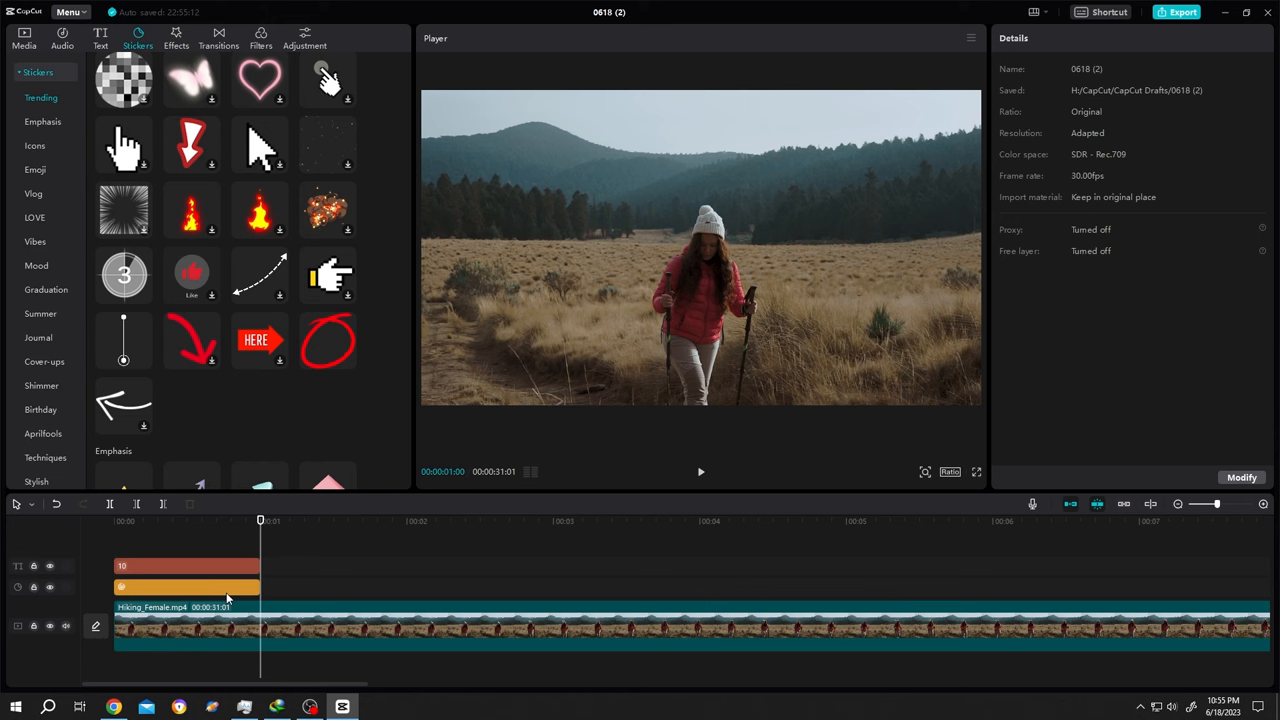
- Trim the clock sticker to 1 second, make it a compound clip, and apply a Circle mask
{"action": "left_click", "coordinate": [186, 595]}
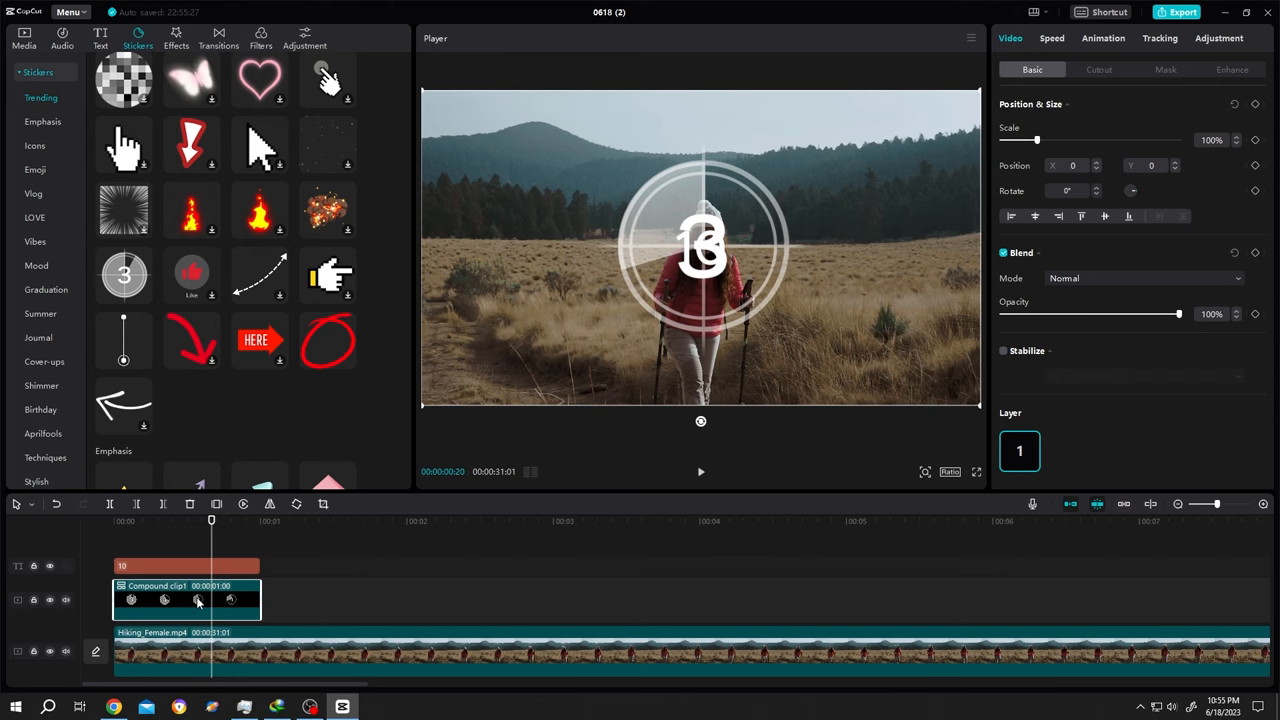
{"action": "left_click", "coordinate": [1166, 69]}
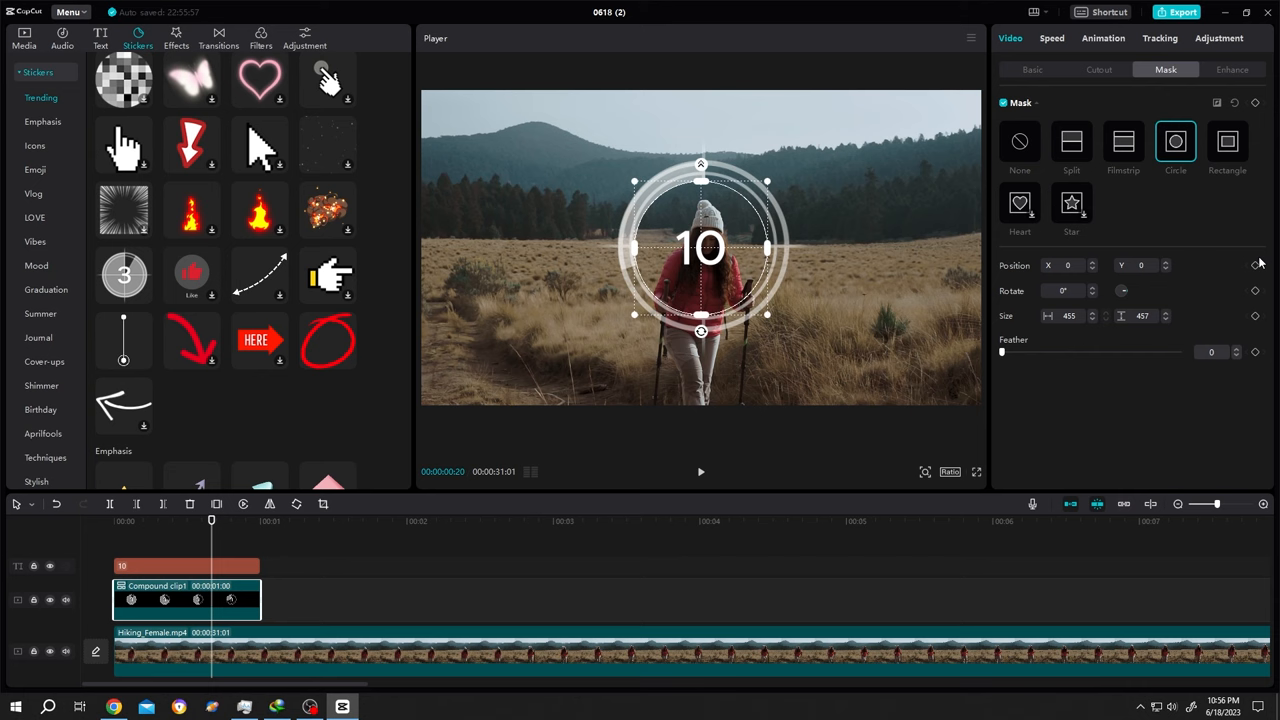
{"action": "left_click", "coordinate": [185, 566]}
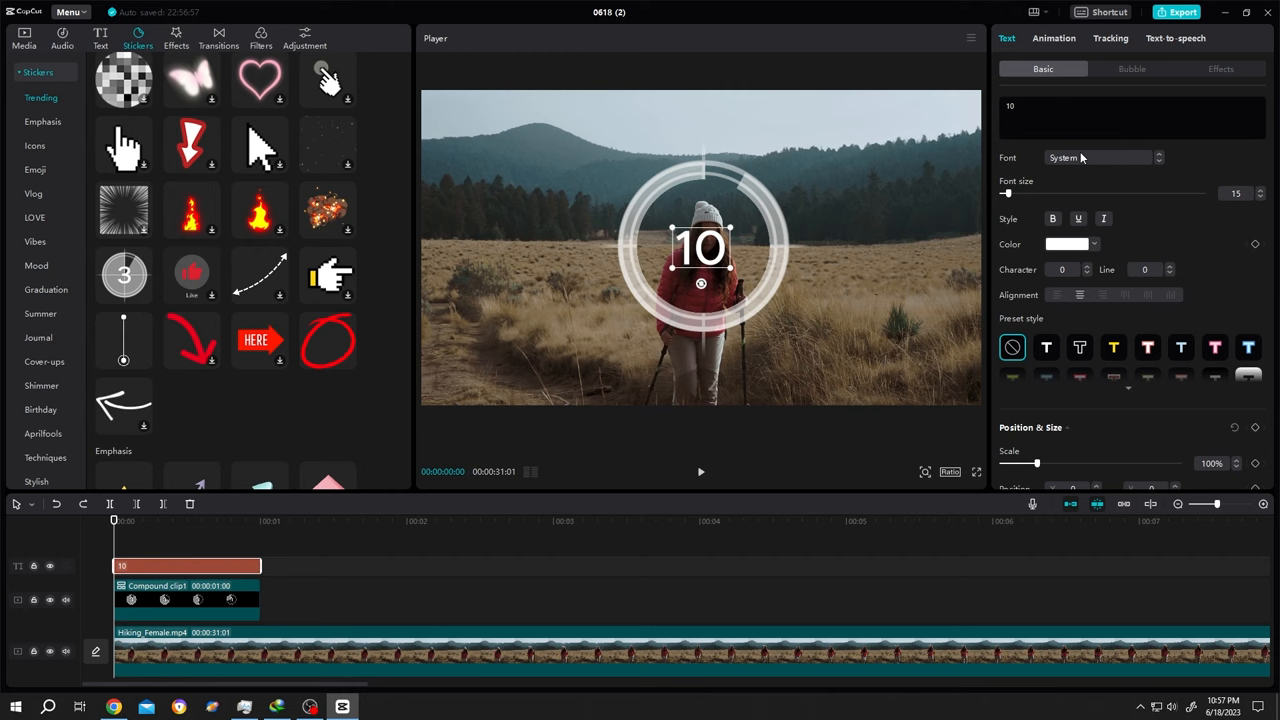
- Set the 10 to Roboto-Bold at size 28 and give it a mini zoom In animation
{"action": "left_click", "coordinate": [1100, 157]}
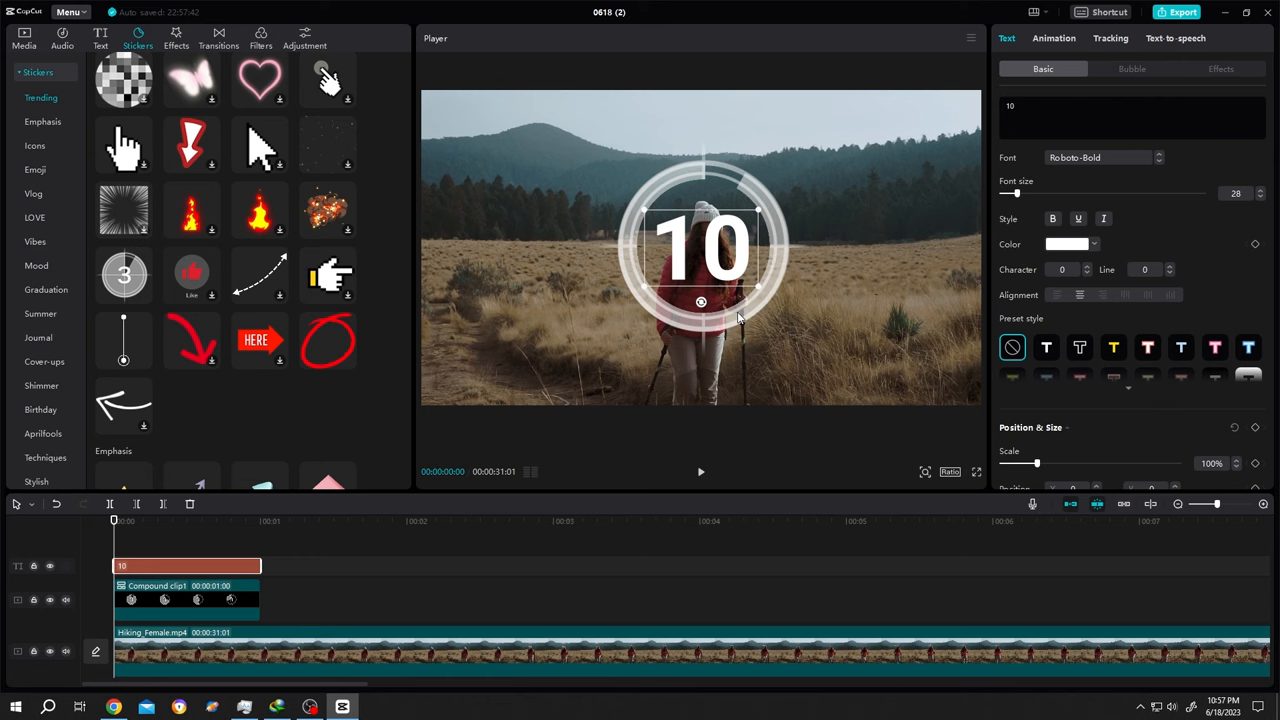
{"action": "scroll", "scroll_direction": "down", "scroll_amount": 3}
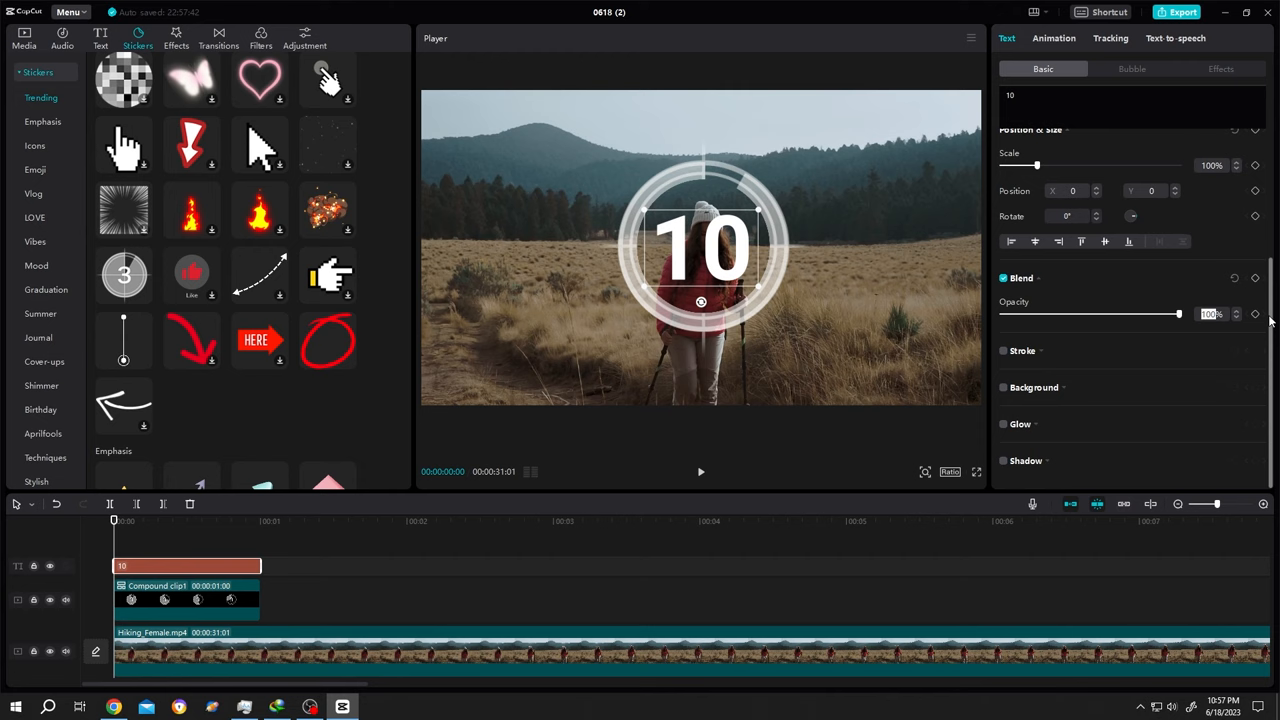
{"action": "left_click", "coordinate": [1053, 38]}
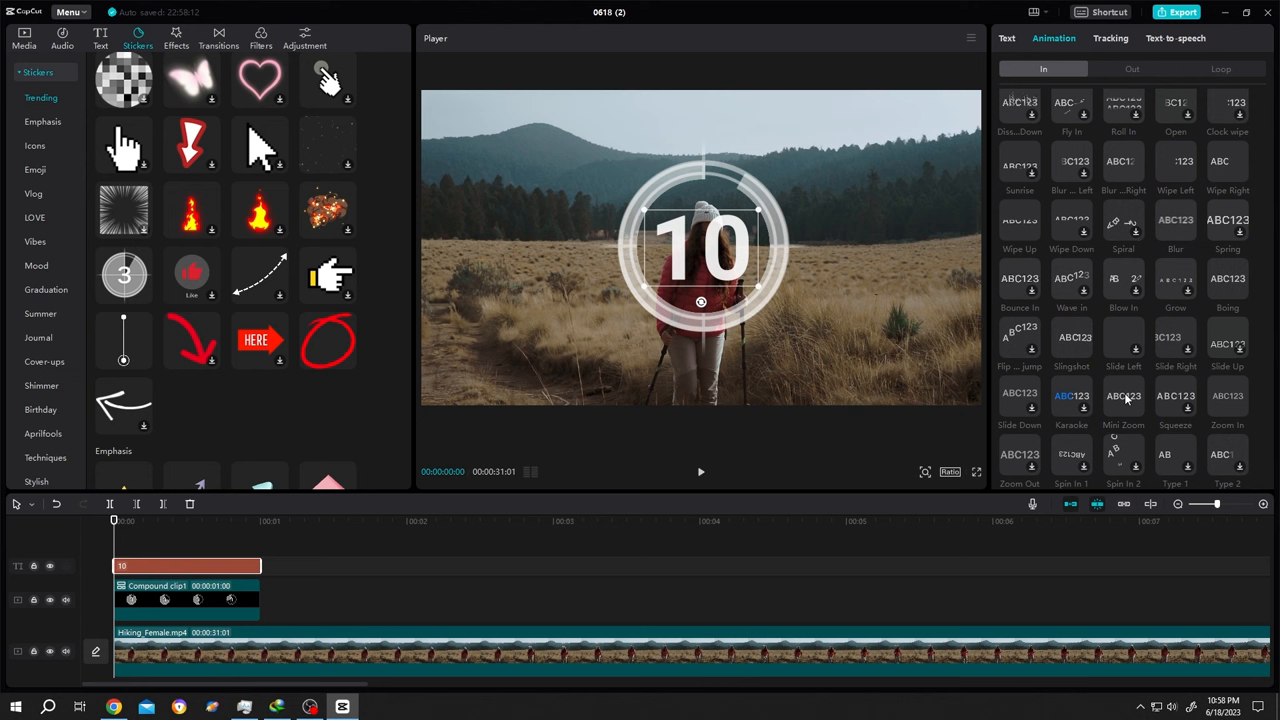
{"action": "left_click", "coordinate": [185, 598]}
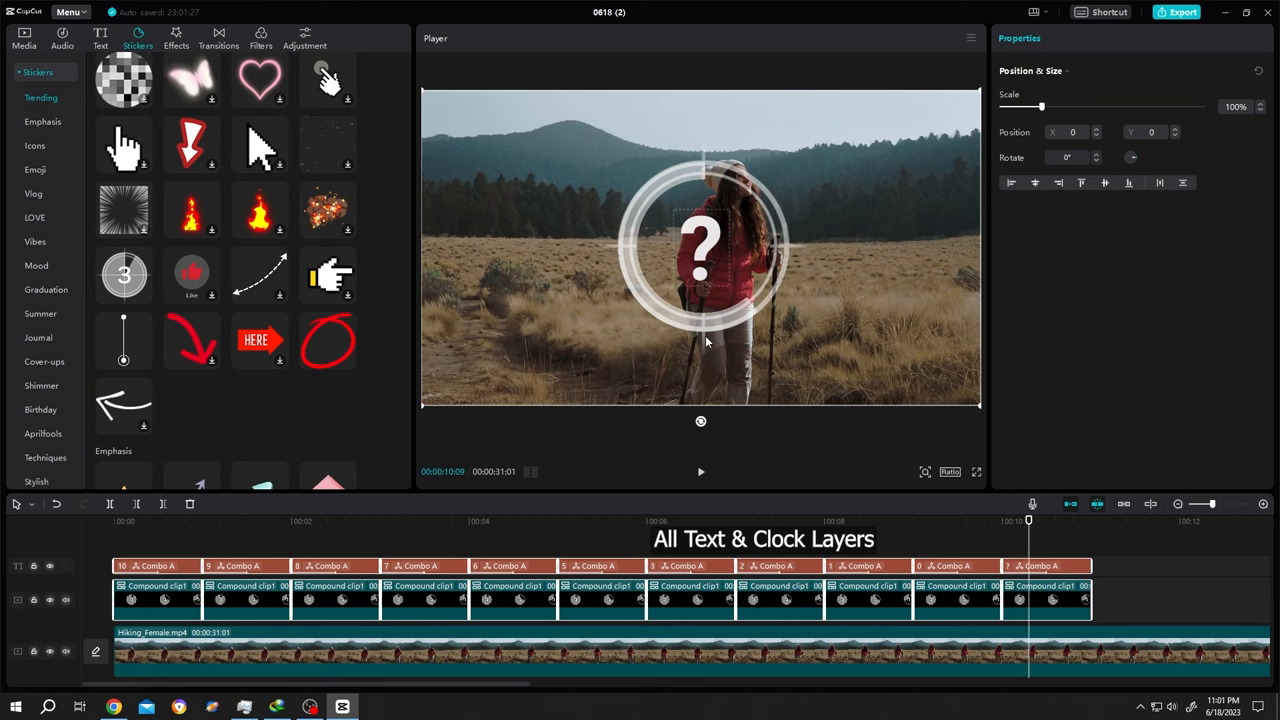
- Scale all countdown clips to 62% and position them at X 1400, Y 600
{"action": "left_click_drag", "start_coordinate": [1043, 106], "coordinate": [1028, 106]}
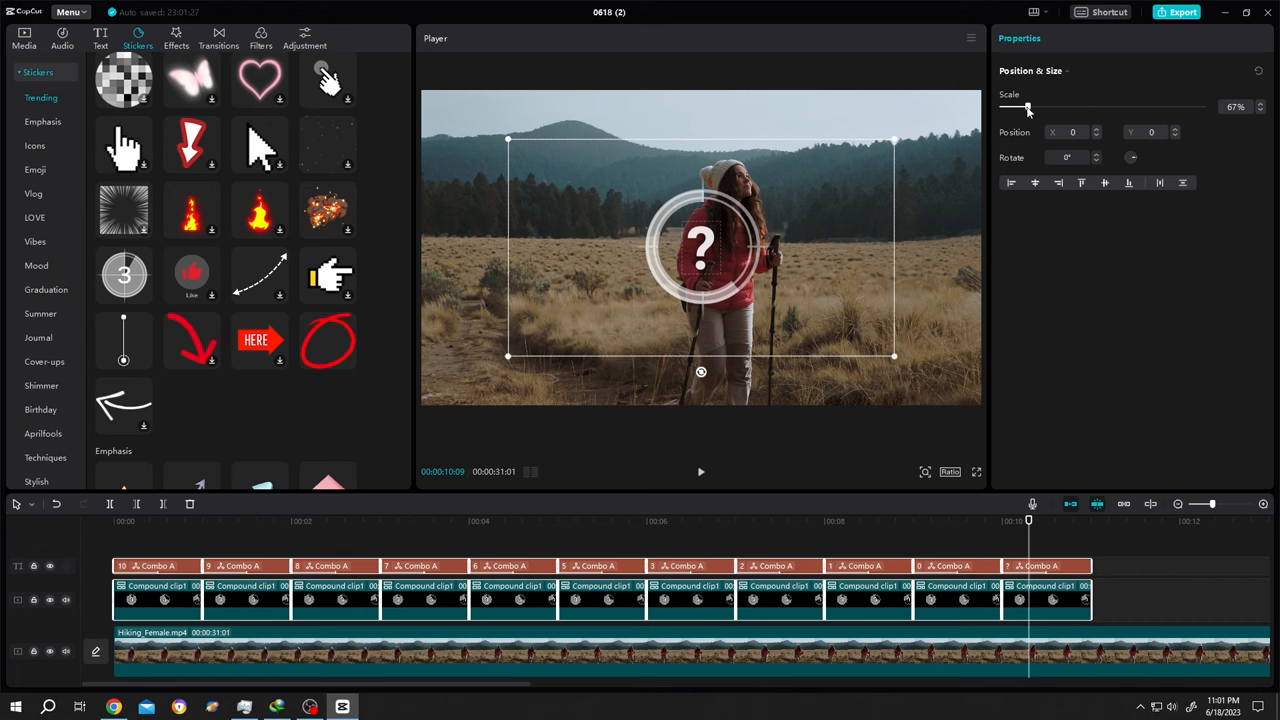
{"action": "left_click_drag", "start_coordinate": [701, 248], "coordinate": [904, 189]}
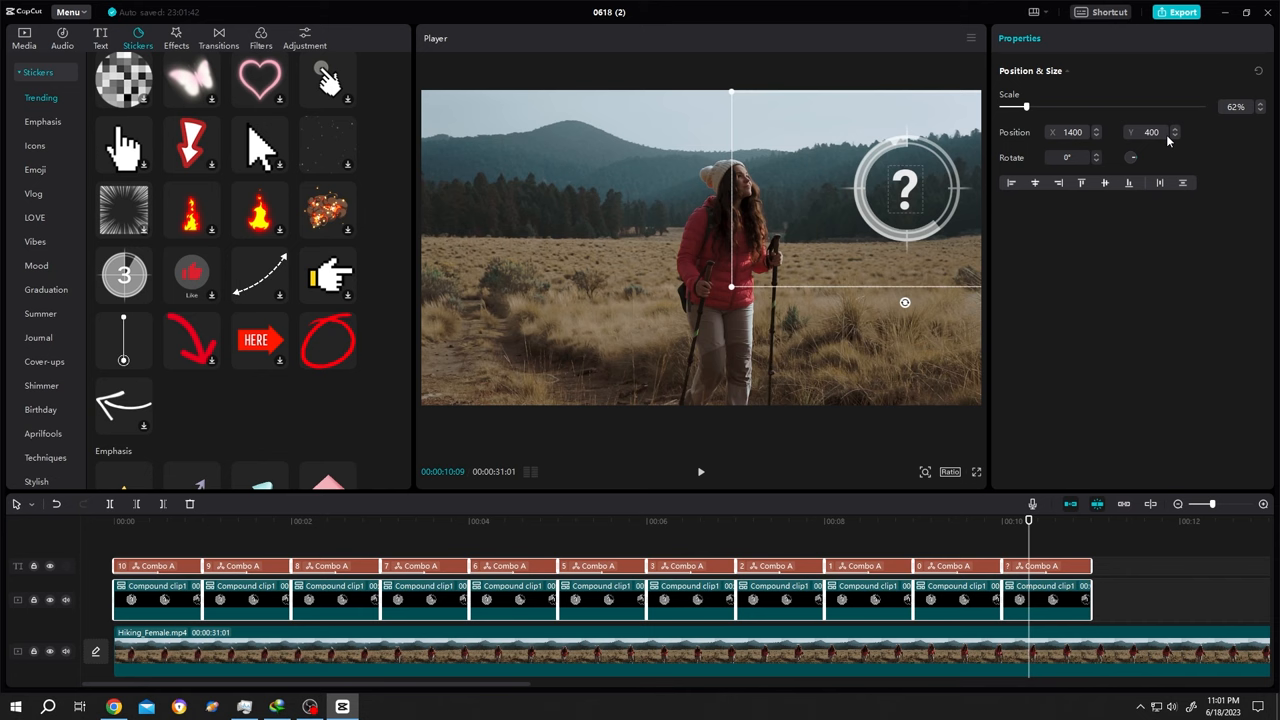
{"action": "left_click", "coordinate": [700, 471]}
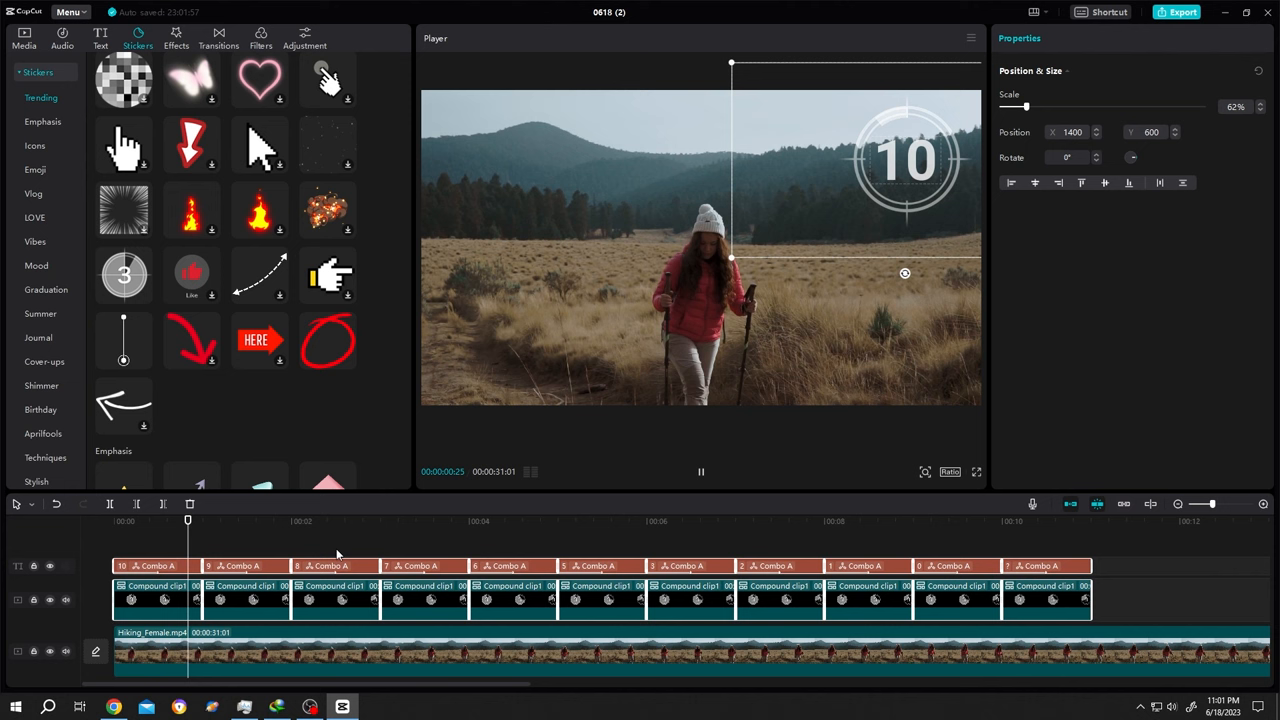
{"action": "left_click", "coordinate": [640, 520]}
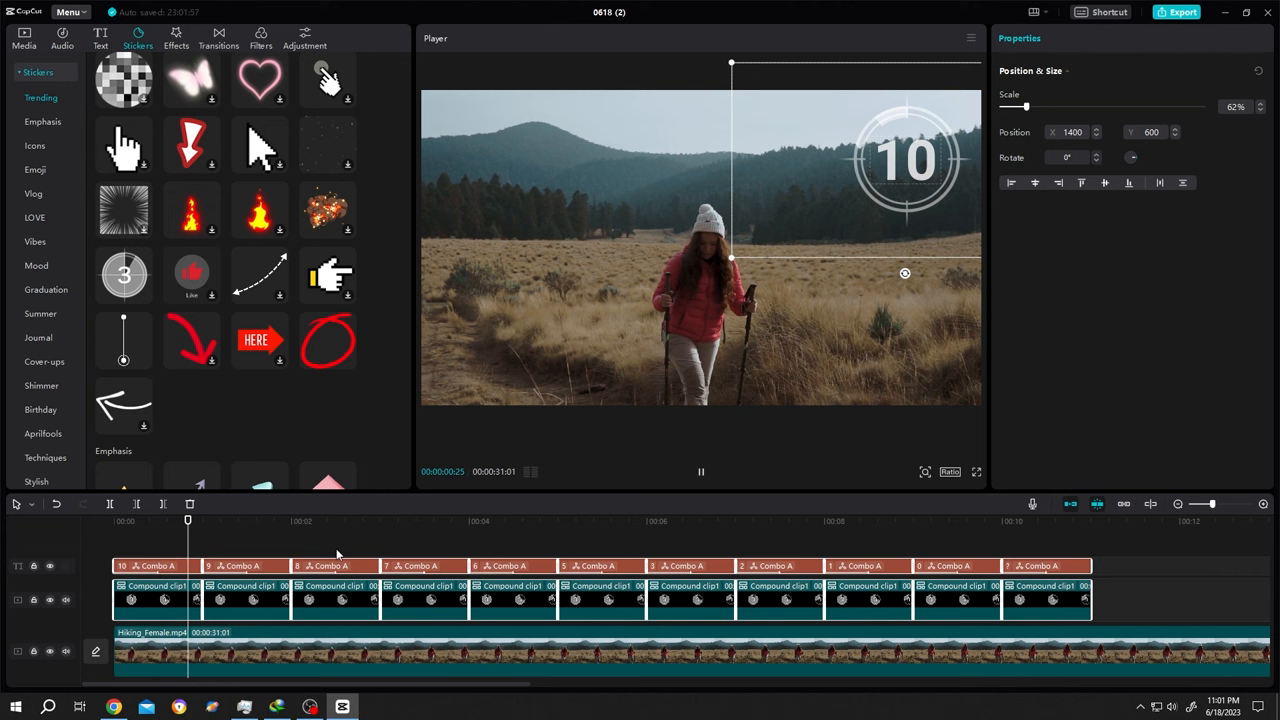